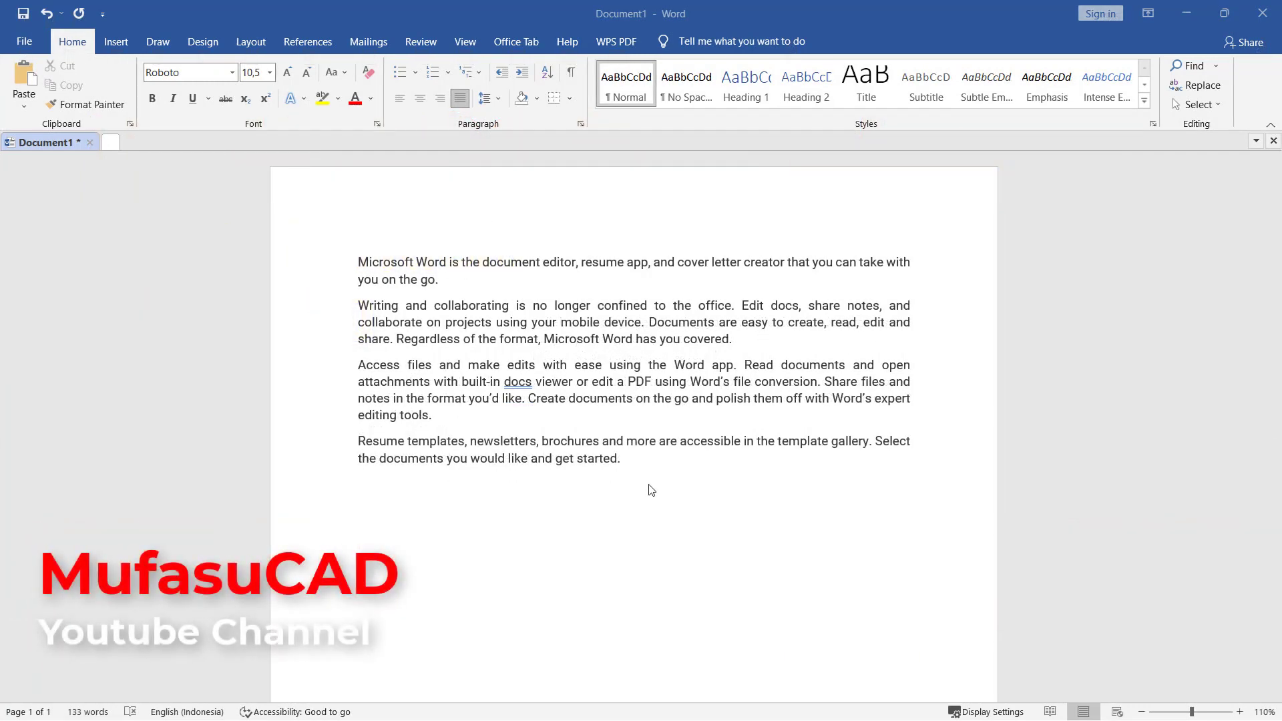
mouse_move(615, 331)
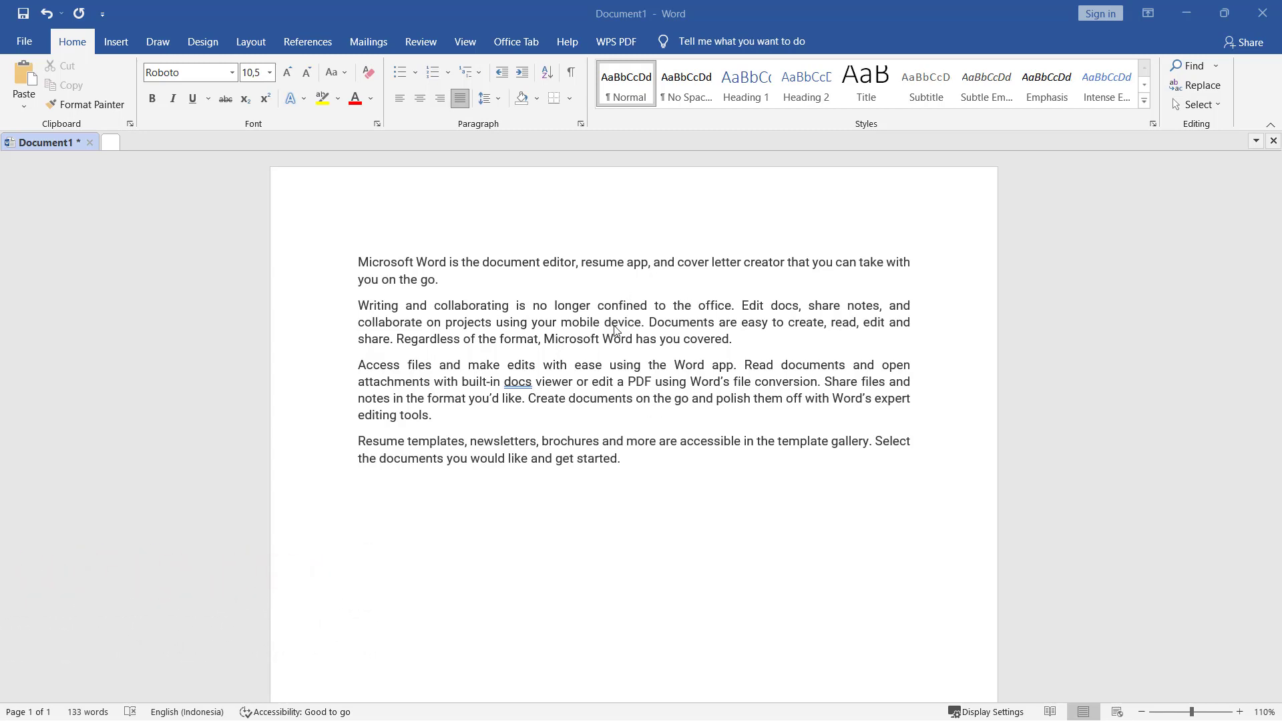
mouse_move(673, 409)
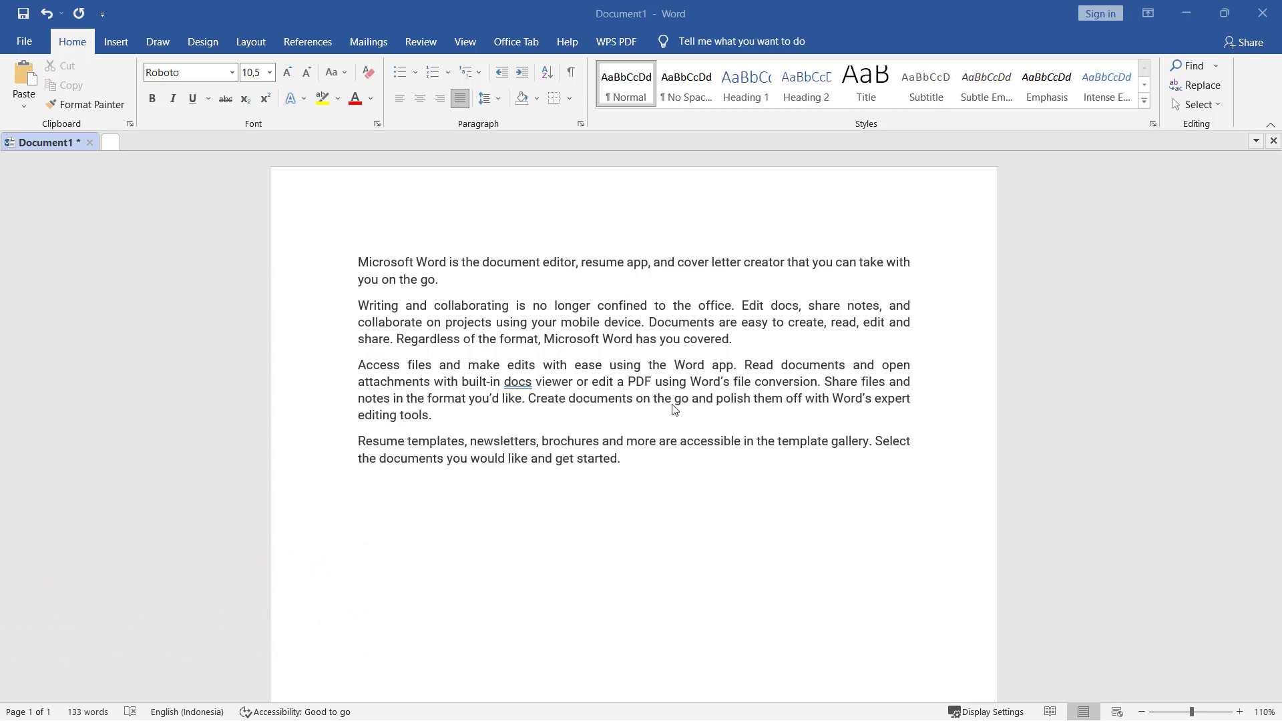
mouse_move(761, 368)
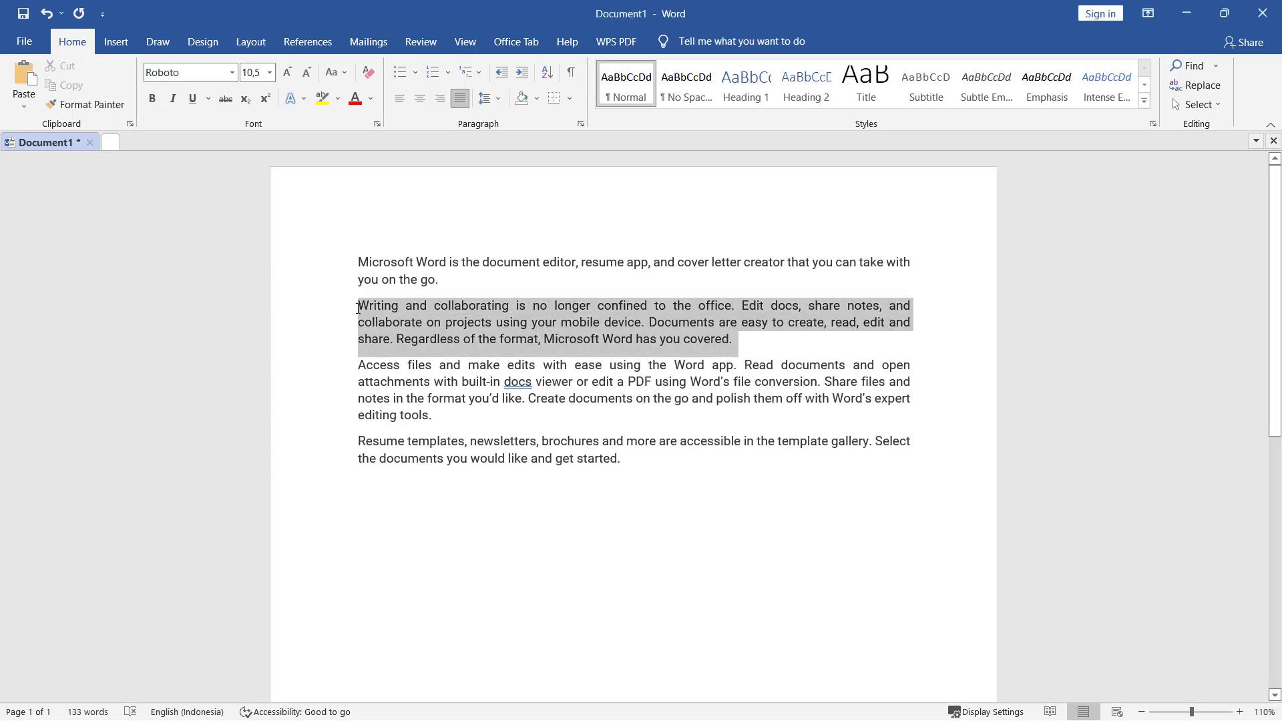
- Open the Paragraph dialog for the paragraph beginning 'Writing and collaborating'
right_click(576, 339)
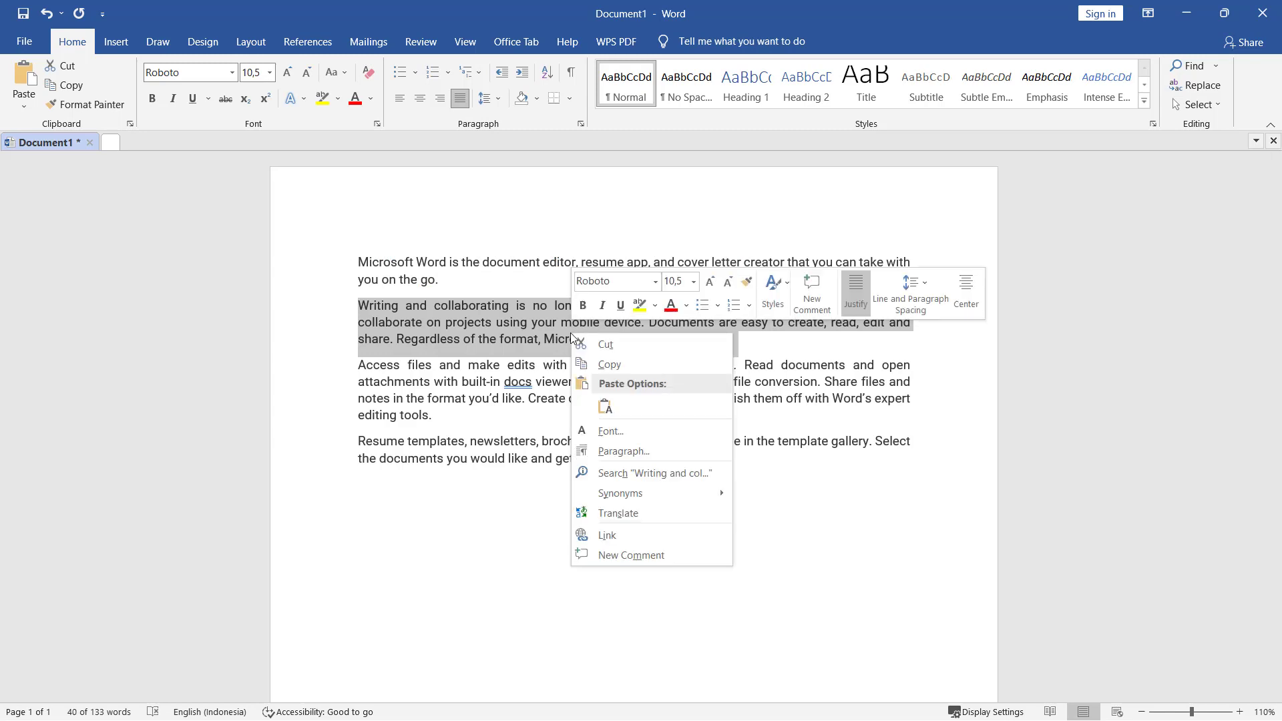
click(623, 451)
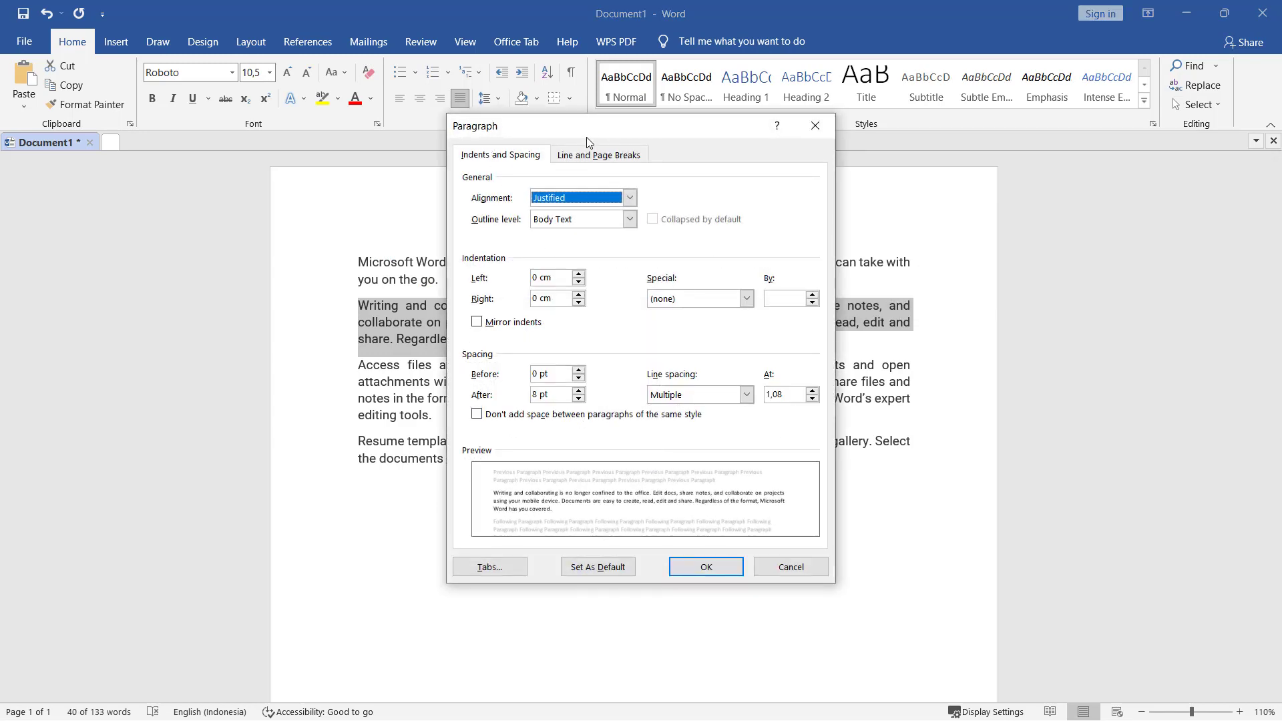
mouse_move(477, 247)
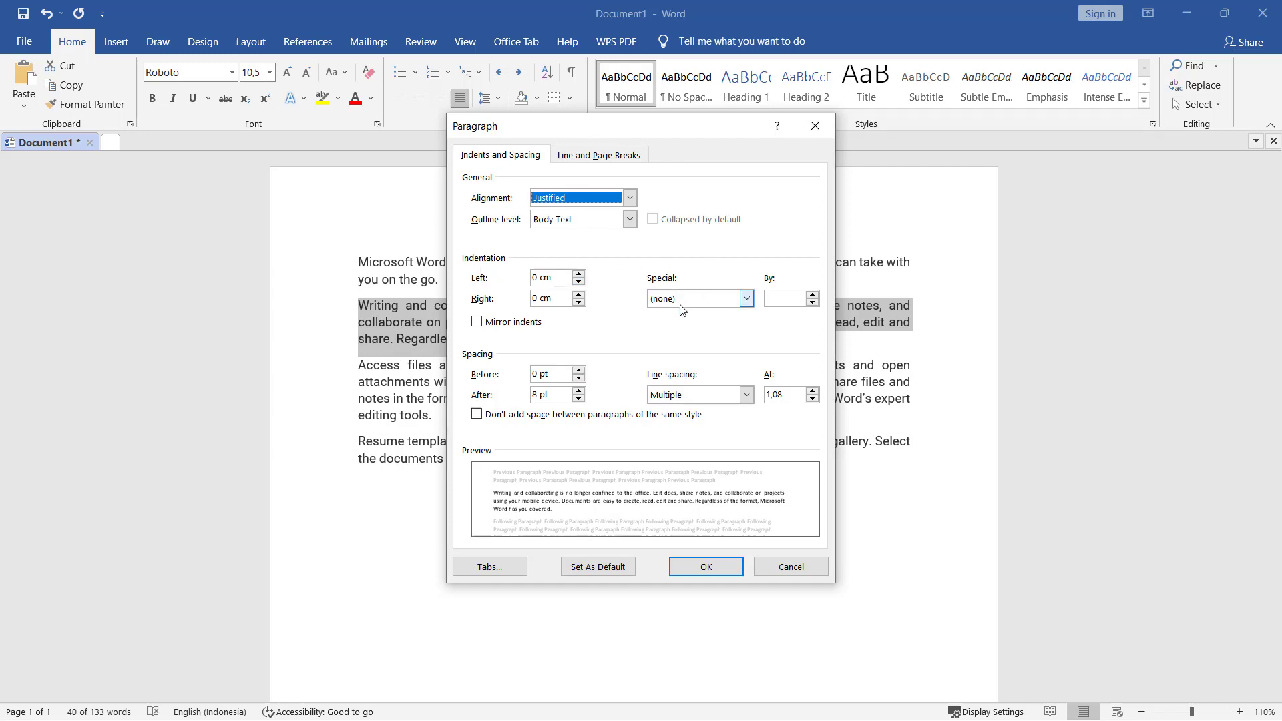
- Set Special indentation to Hanging by 2 cm and apply it
click(665, 298)
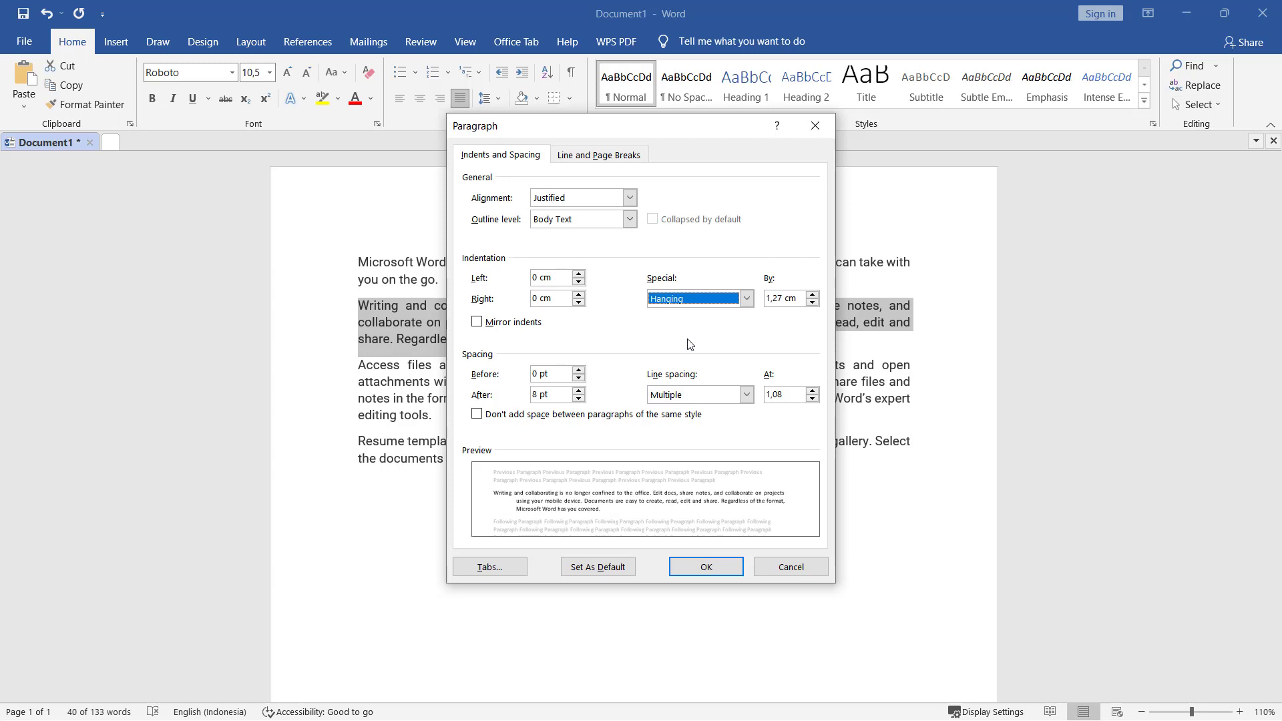
mouse_move(797, 296)
text(2)
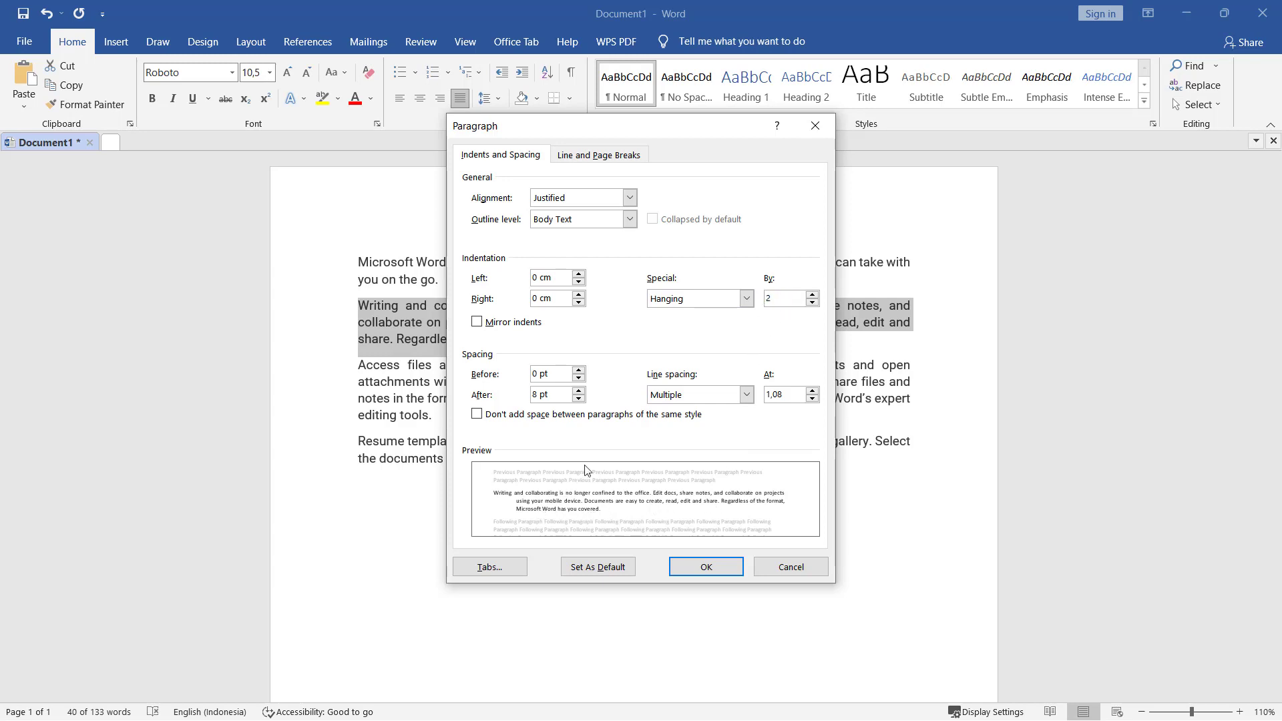
mouse_move(667, 514)
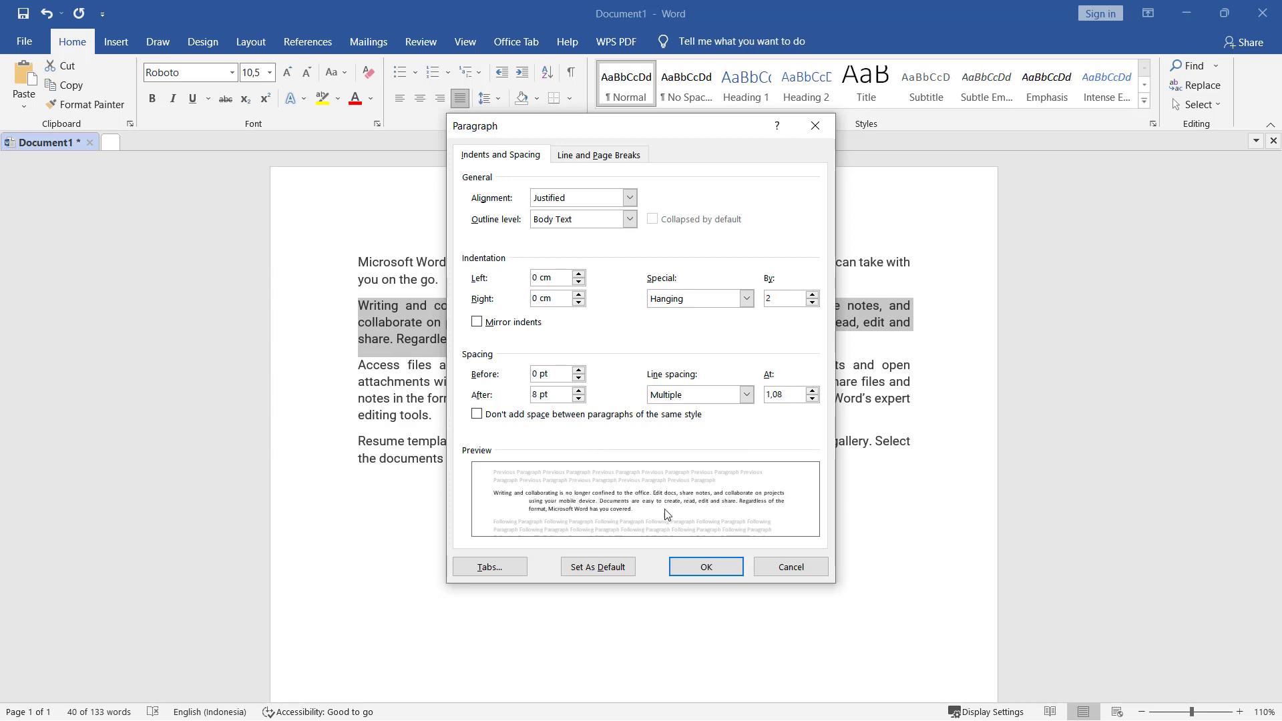
click(705, 567)
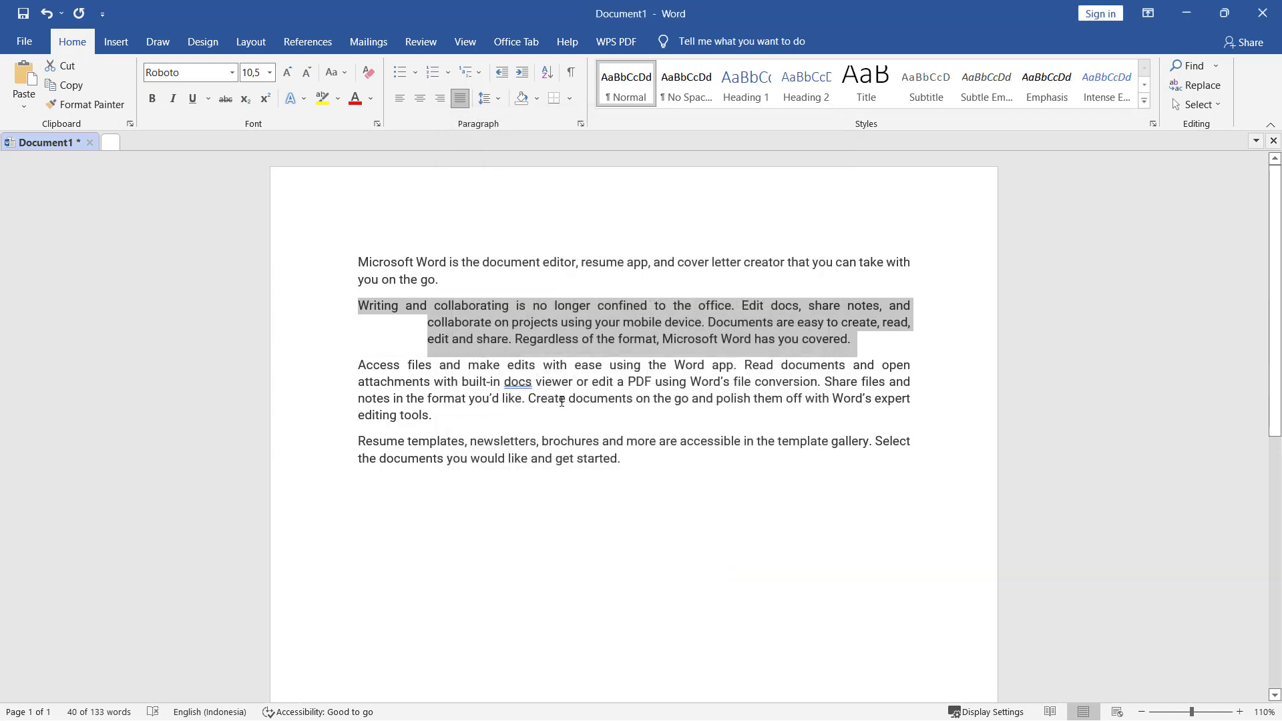
click(607, 321)
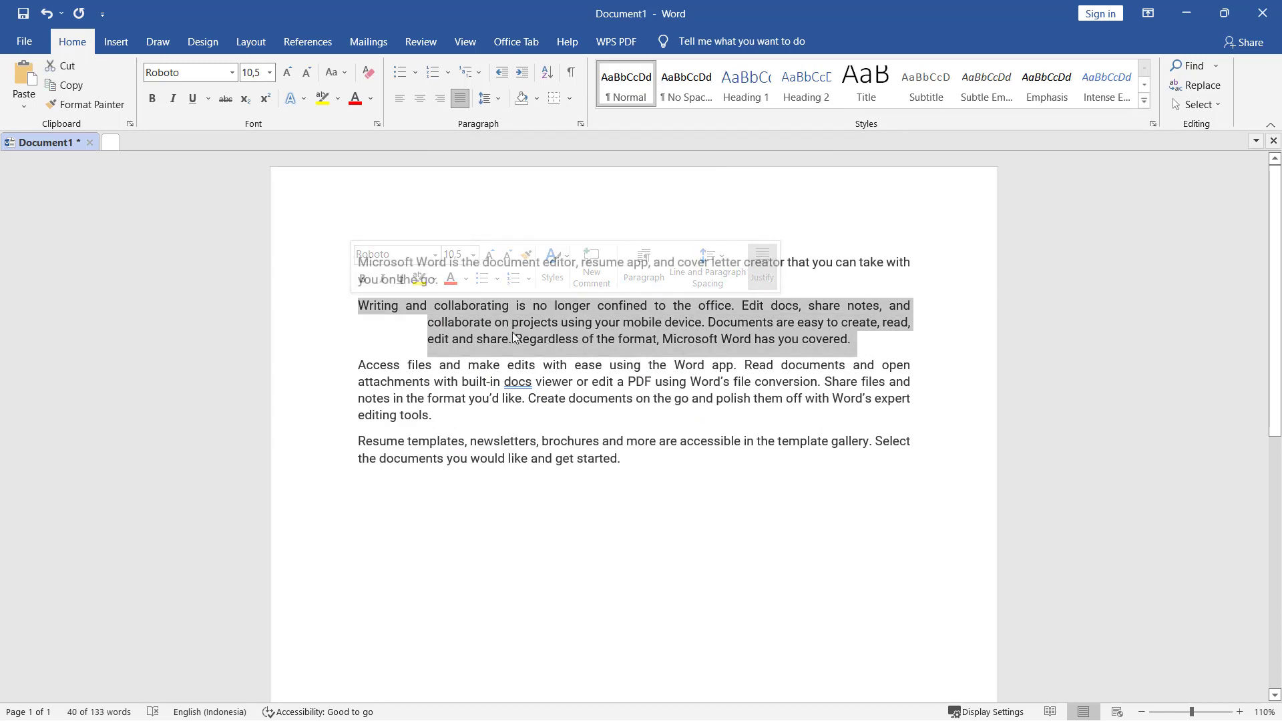
- Reopen the second paragraph's Paragraph dialog and increase the hanging indent to 5 cm
right_click(514, 338)
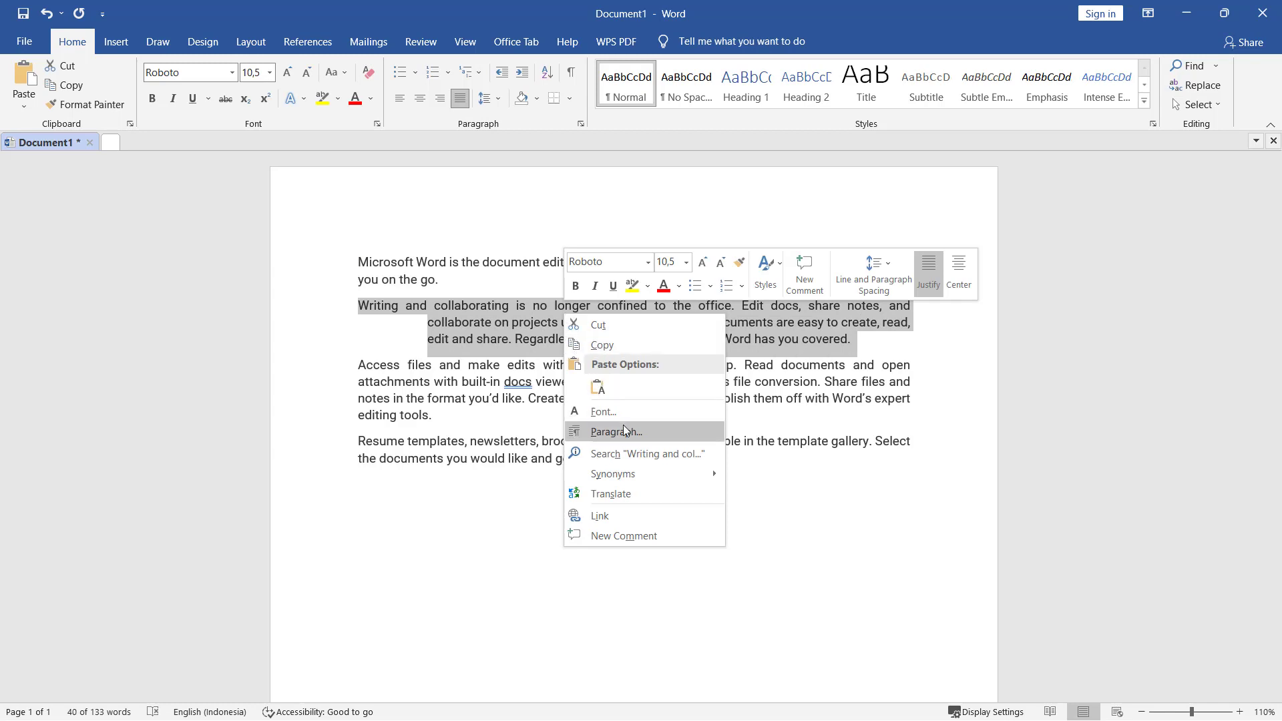
click(615, 432)
text(5)
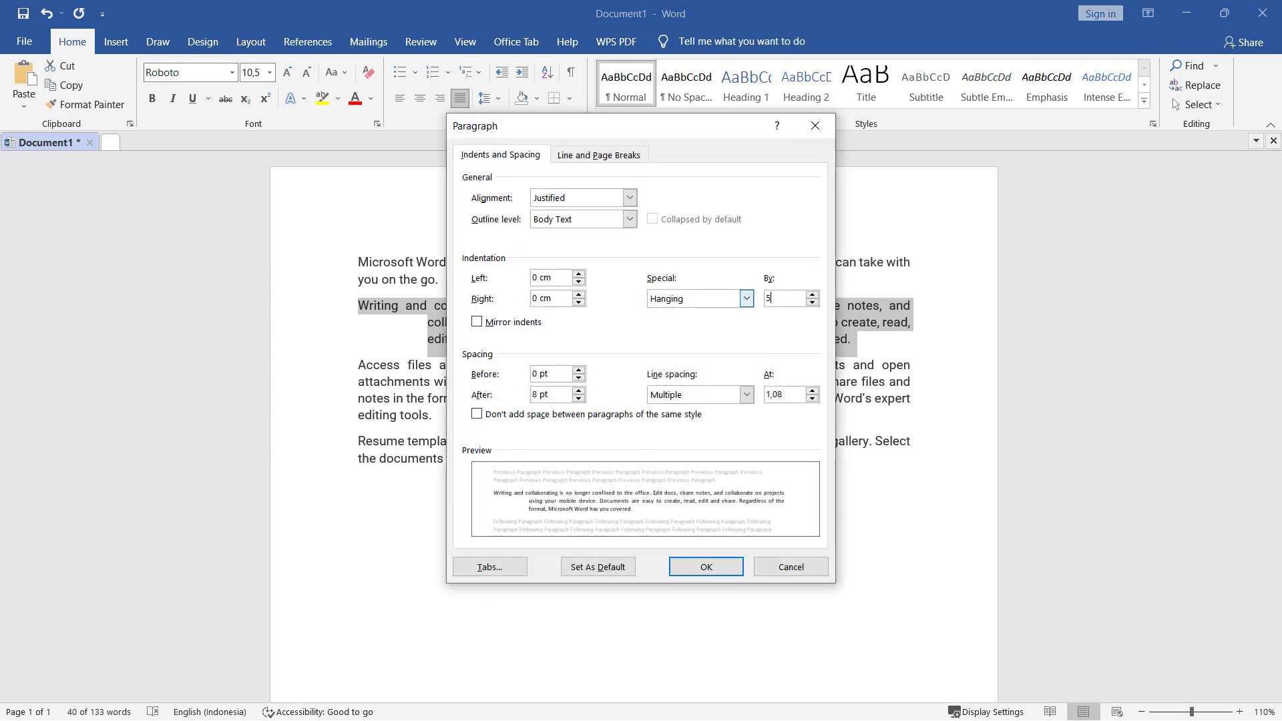
click(705, 567)
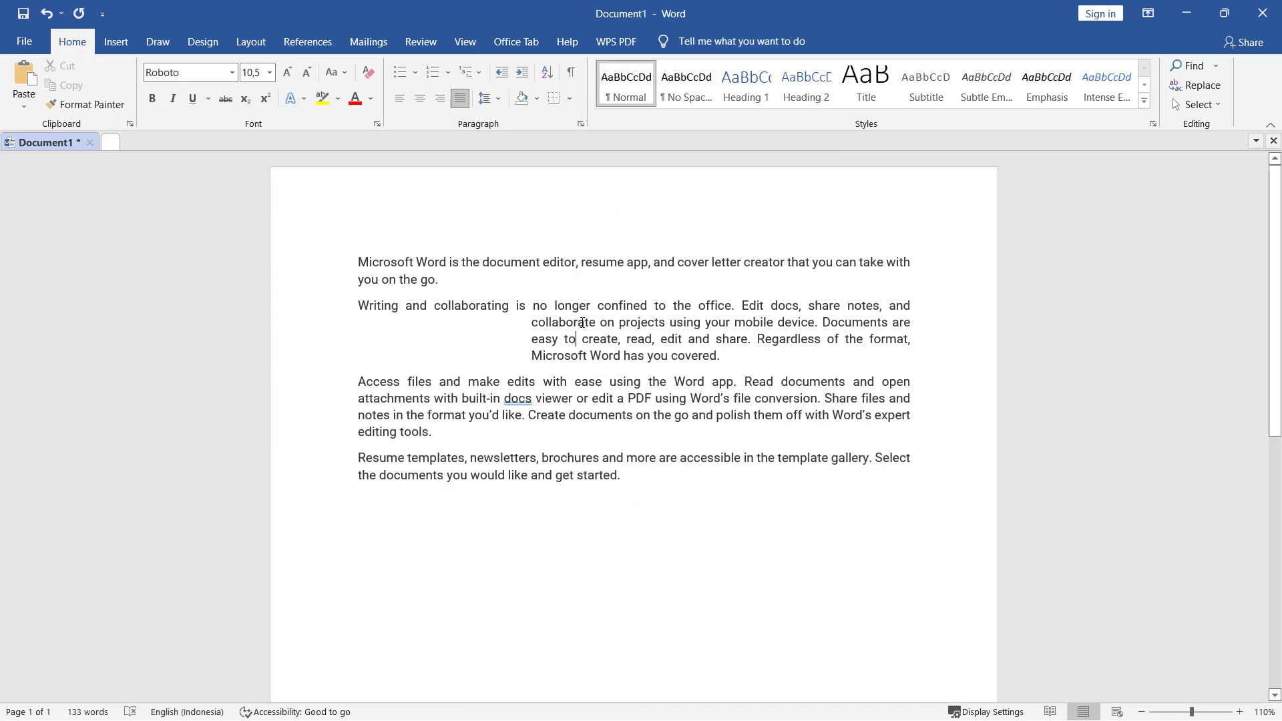
mouse_move(597, 330)
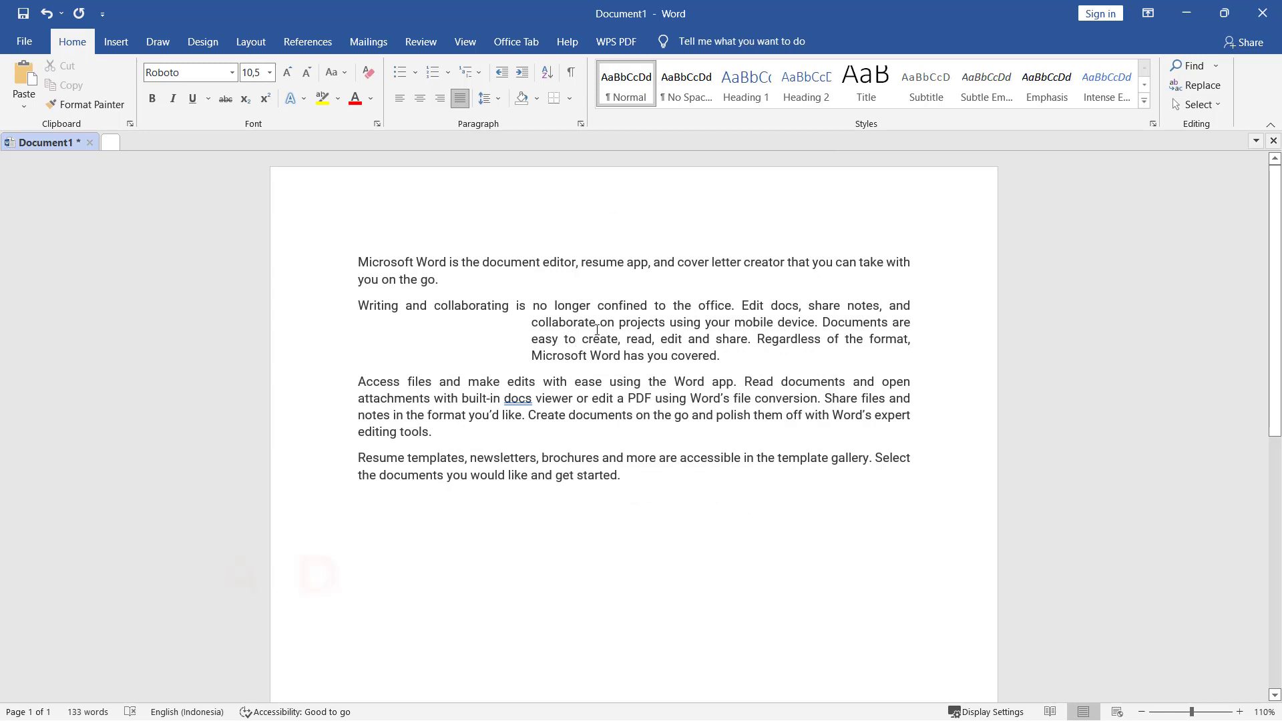